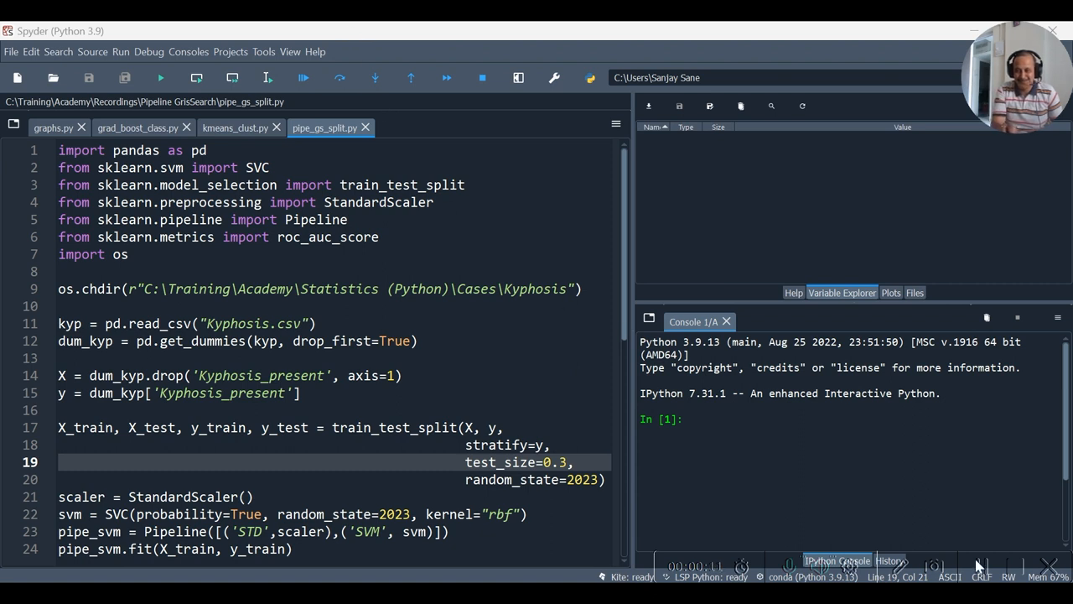
Open the Pipeline page in OneNote's CV section and scroll through the scaling and model.fit notes.
click(318, 358)
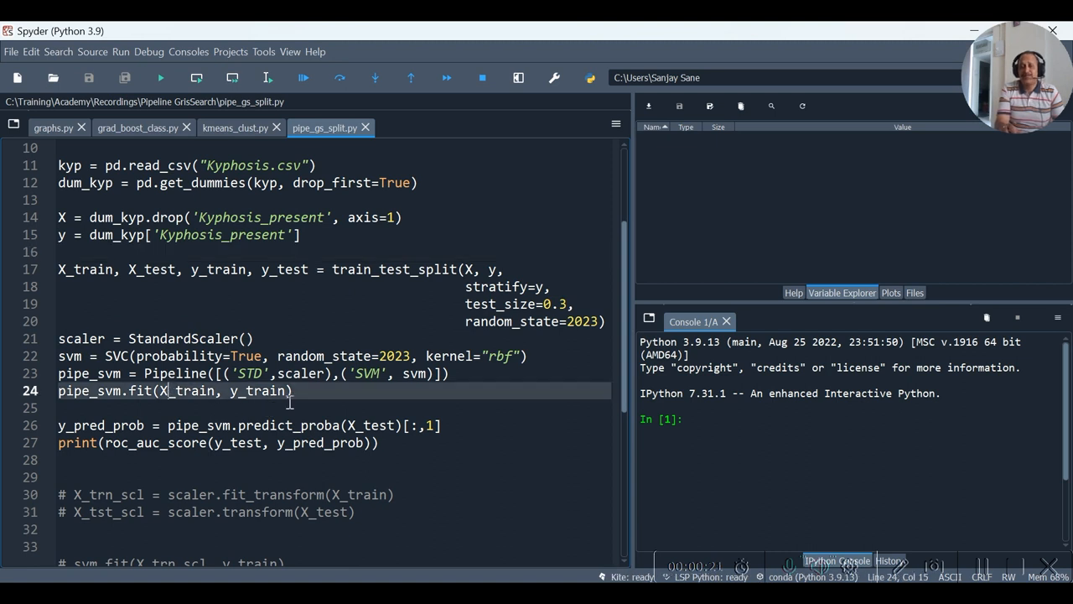
click(267, 391)
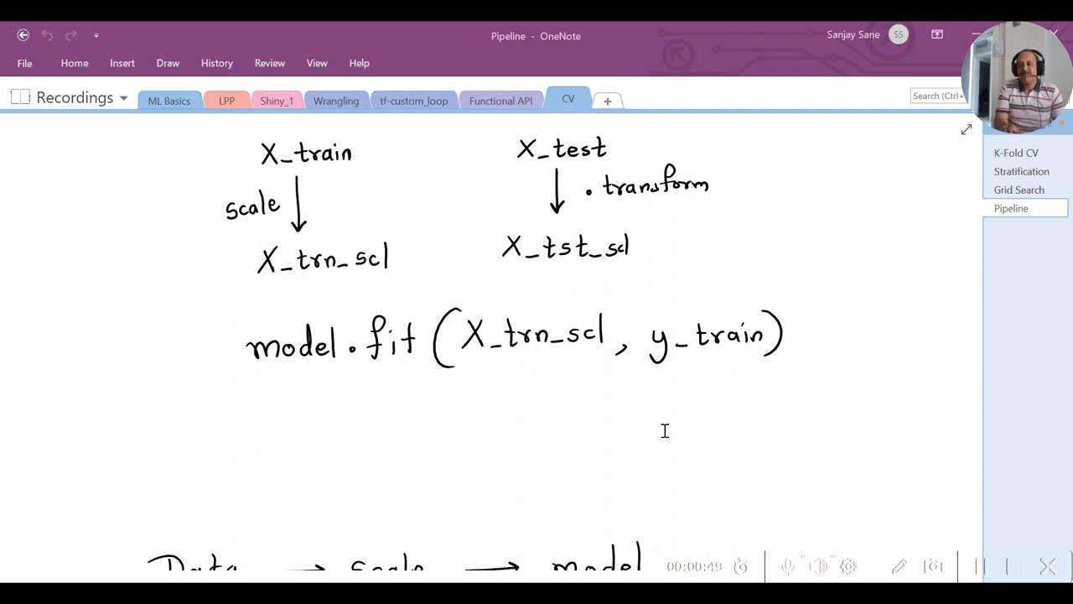
mouse_move(648, 435)
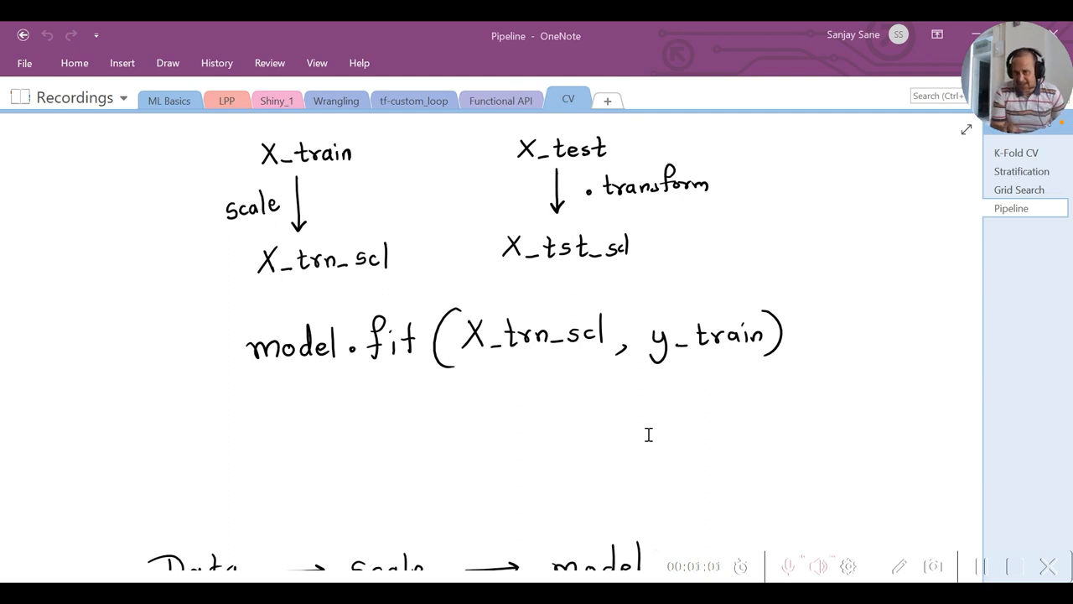
scroll(down, 3)
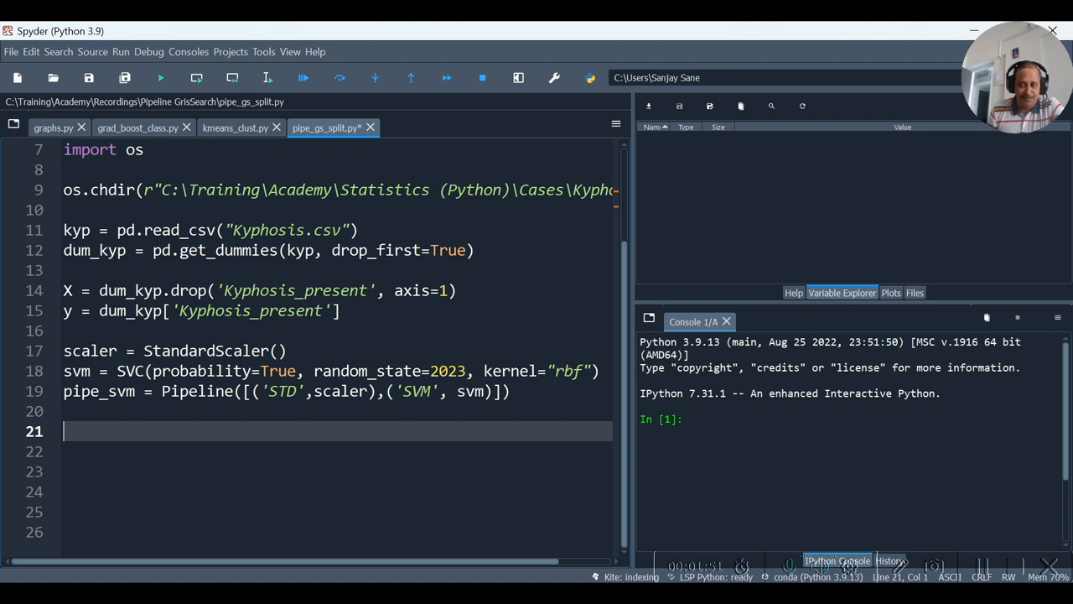
mouse_move(986, 574)
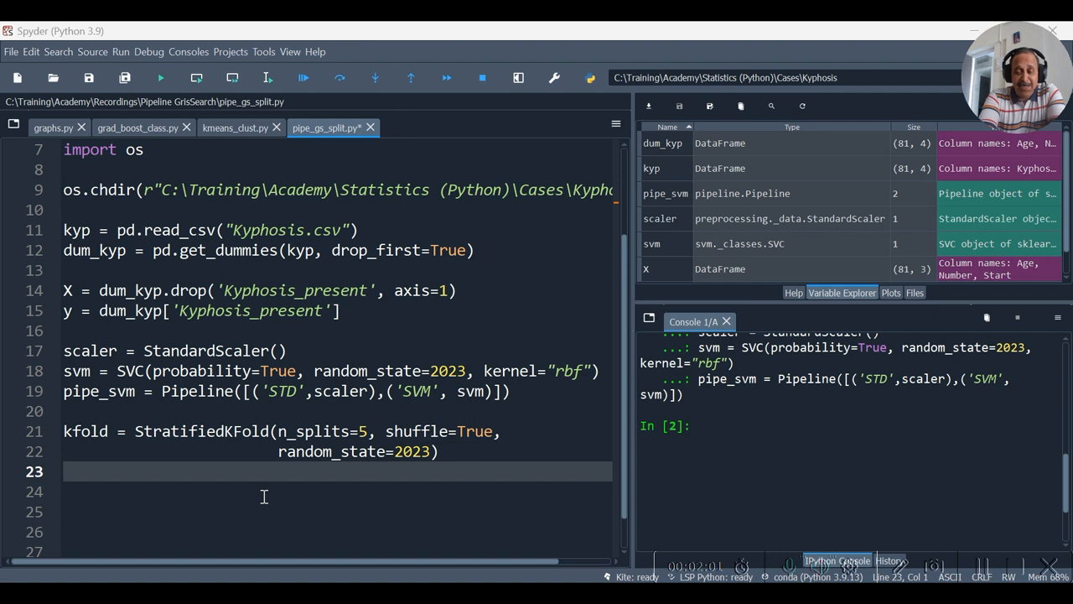
mouse_move(187, 477)
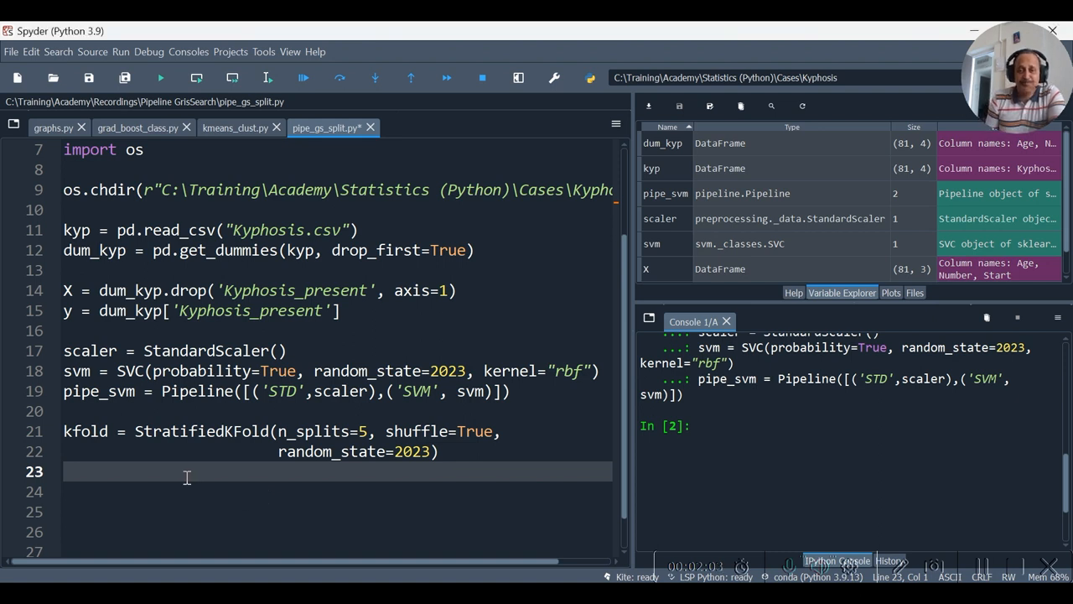
Start a 'params =' assignment below the StratifiedKFold line.
text(params =)
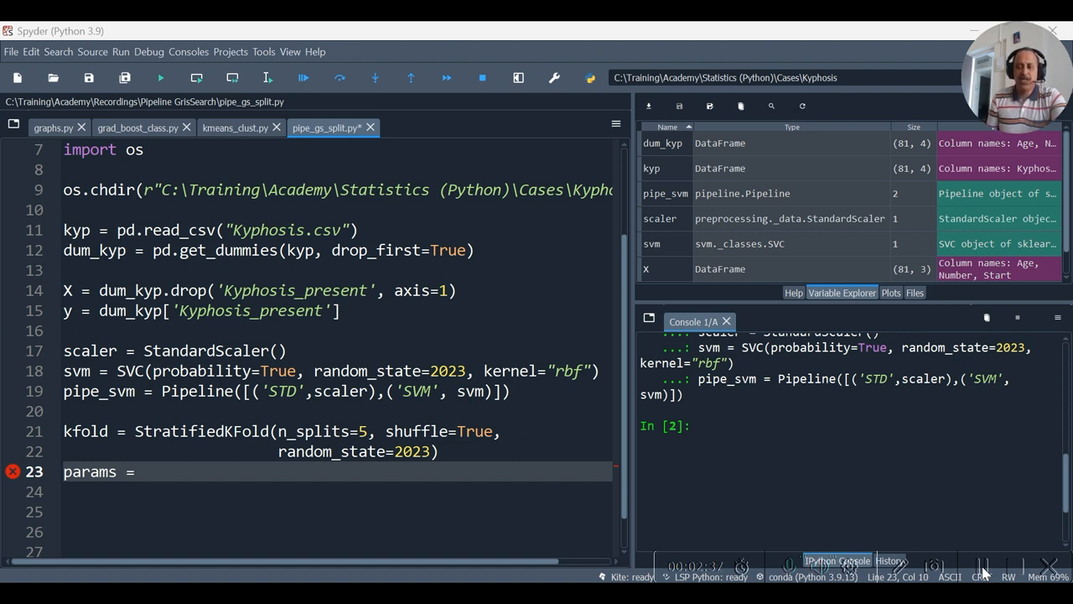
click(701, 426)
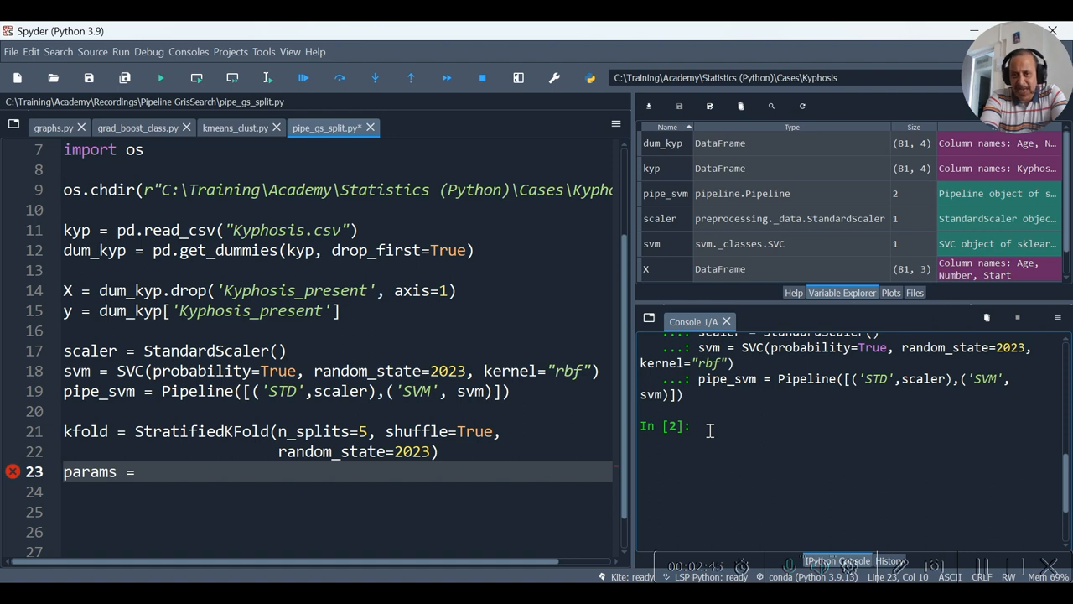
text(pi)
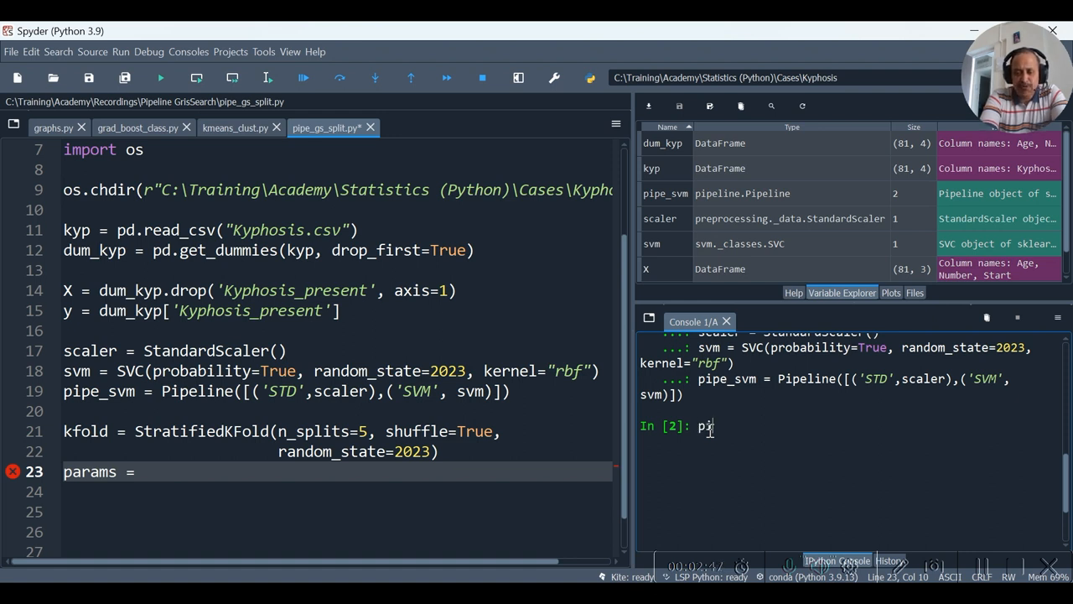
text(ipe_)
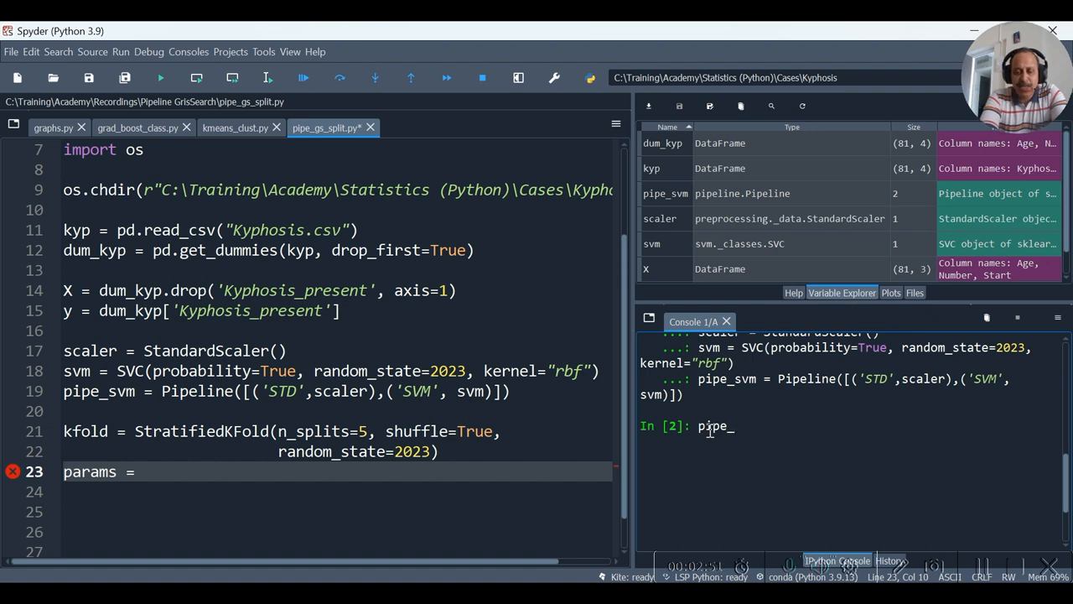
text(svm.)
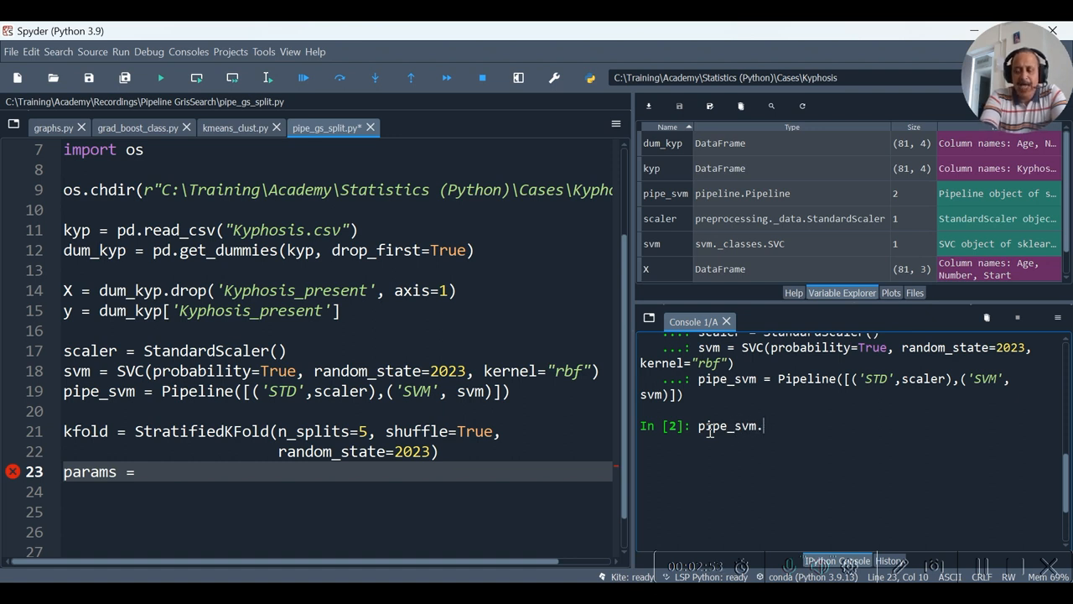
mouse_move(856, 445)
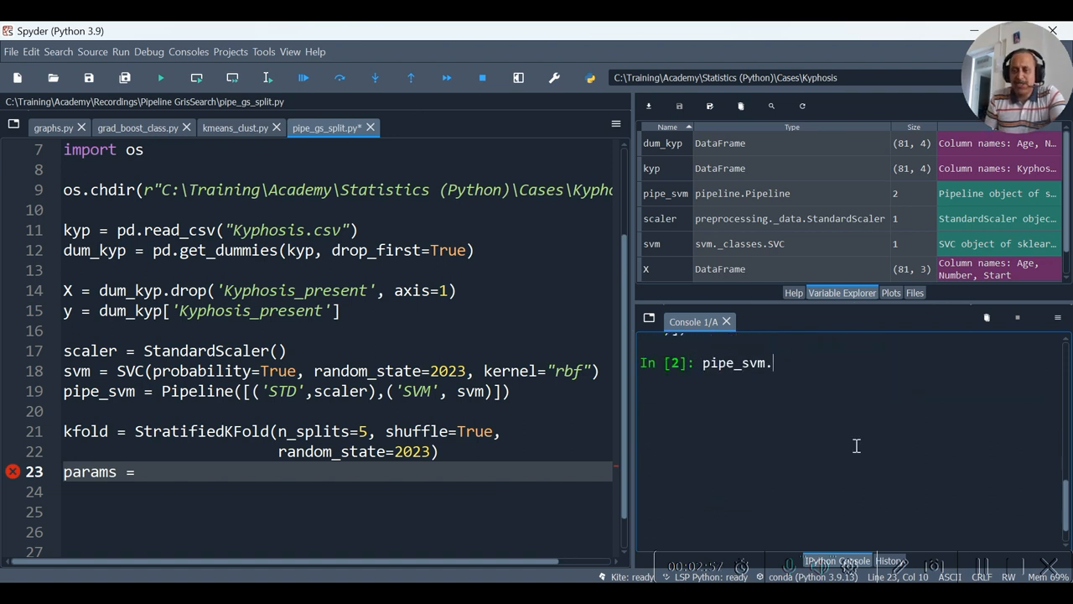
text(get)
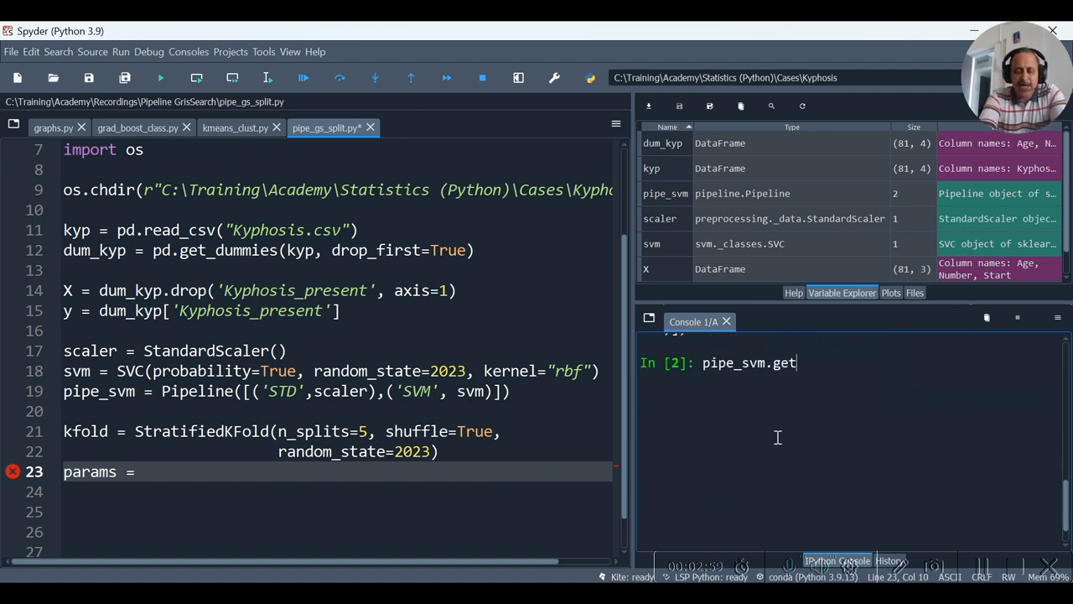
text(_p)
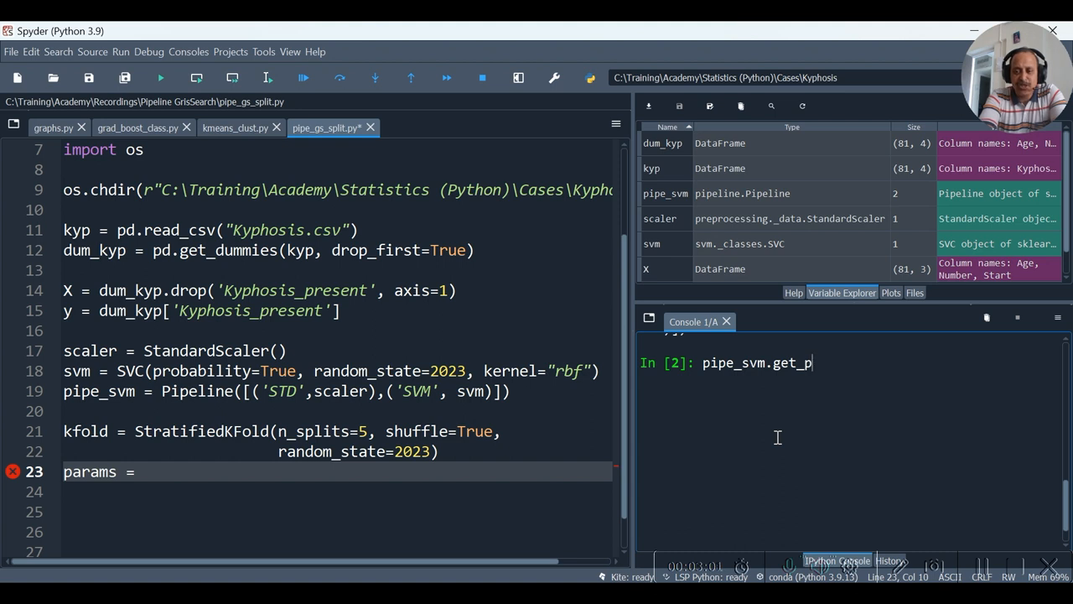
text(arm)
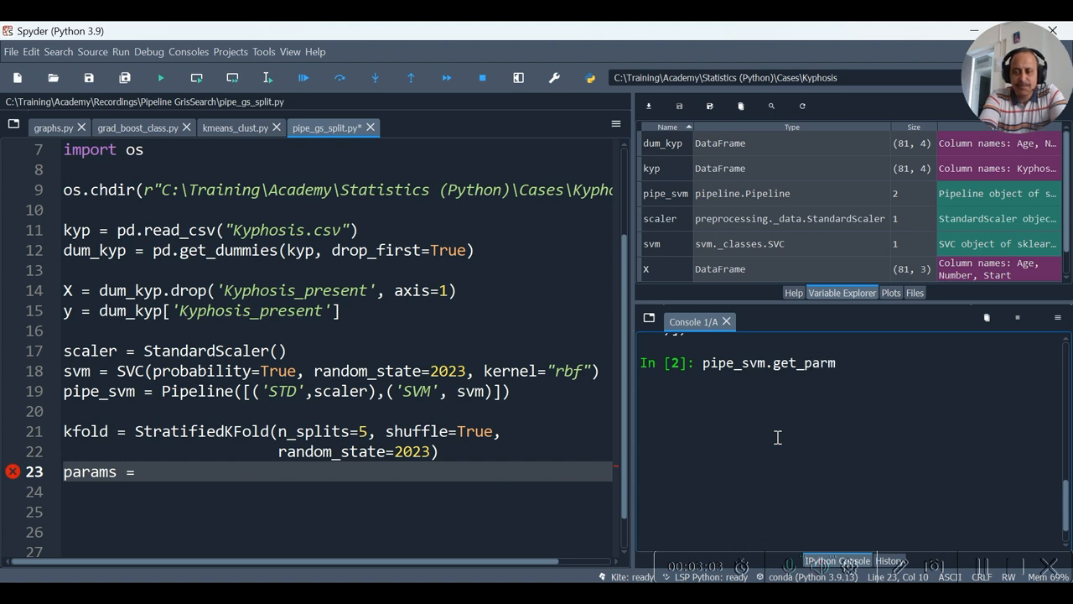
text(ams()
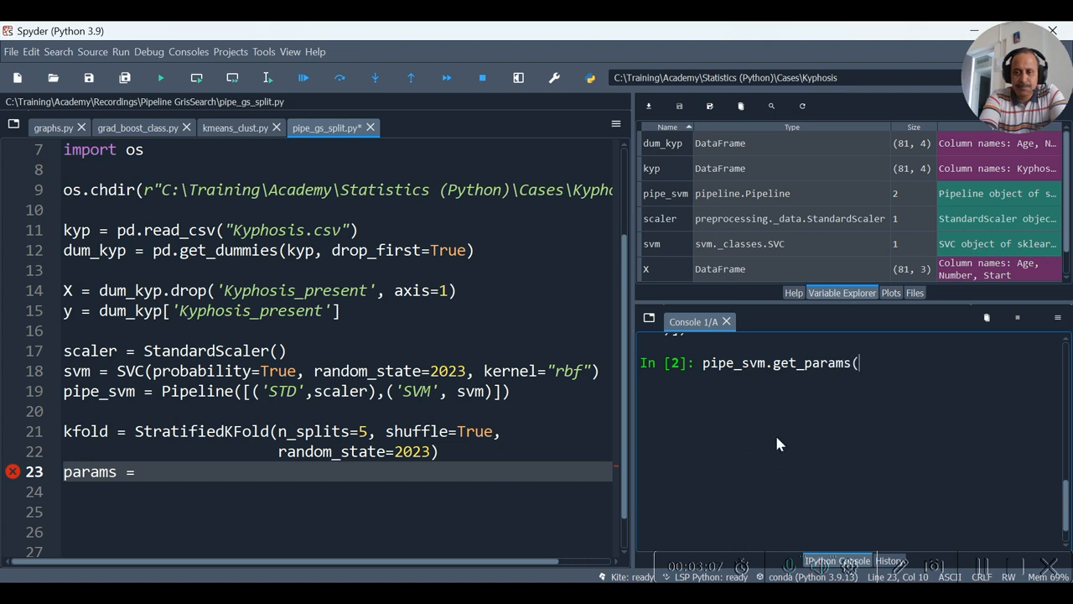
key(Return)
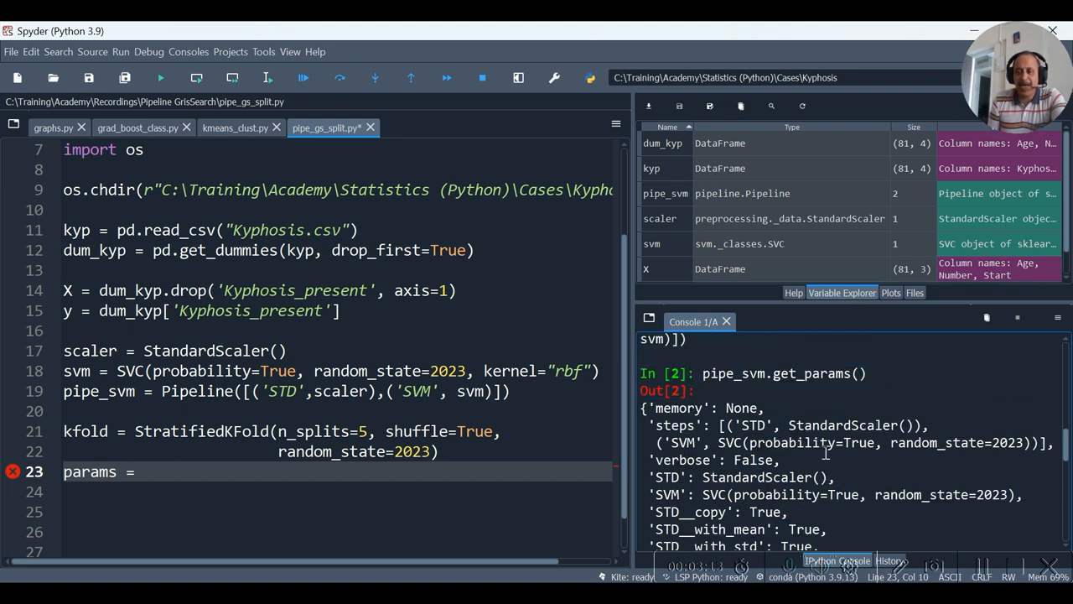
scroll(down, 3)
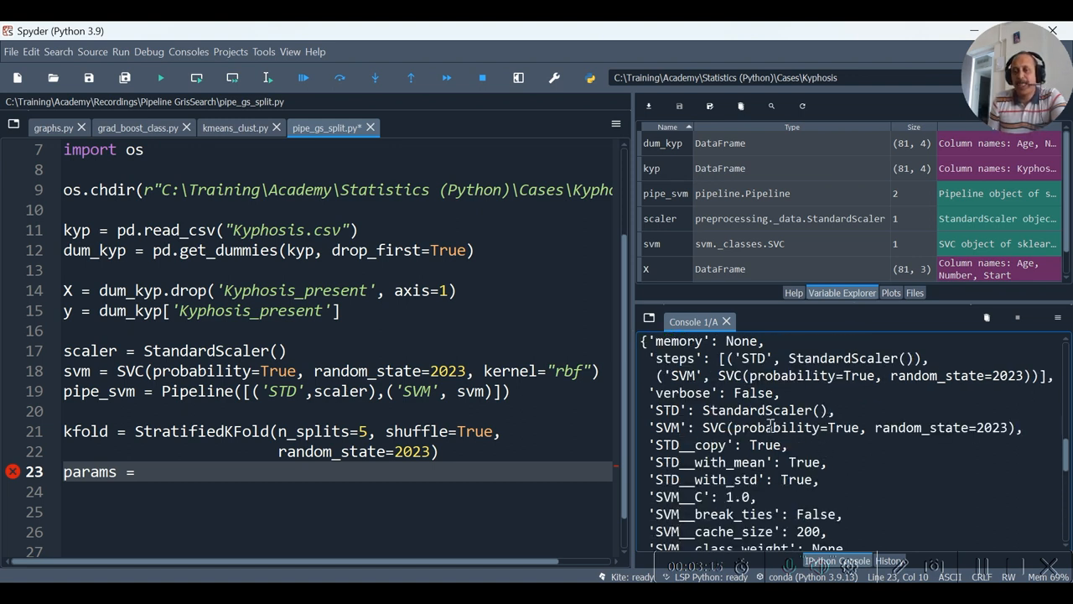
scroll(down, 3)
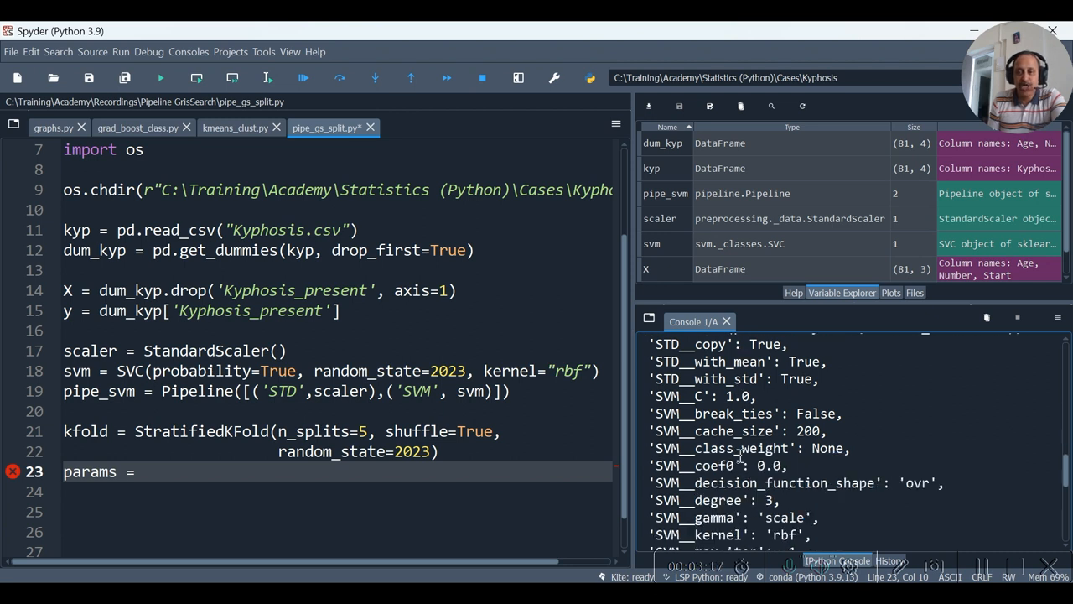
scroll(down, 3)
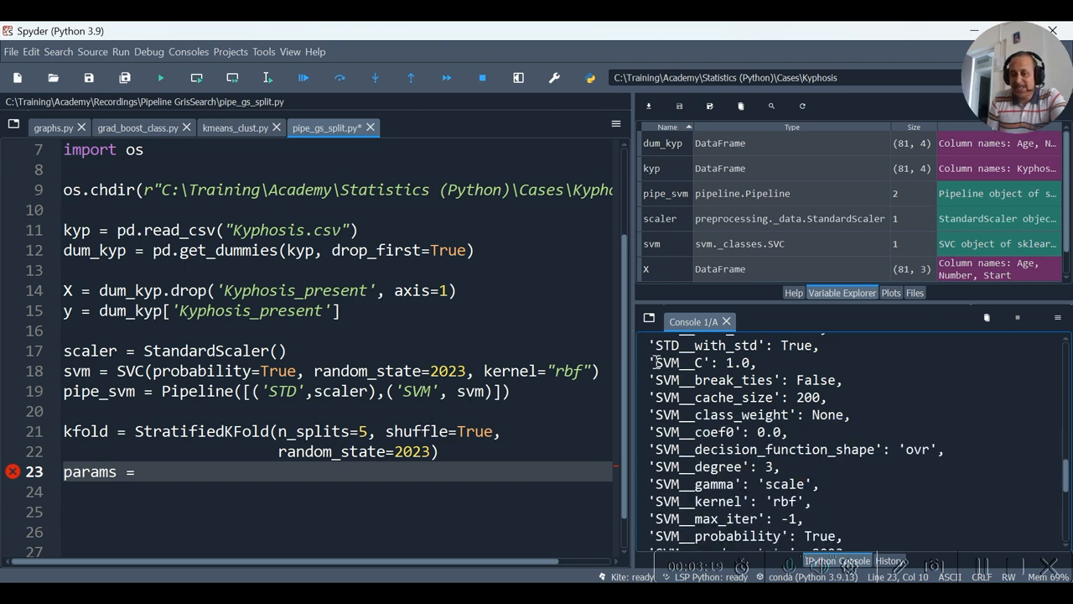
double_click(675, 363)
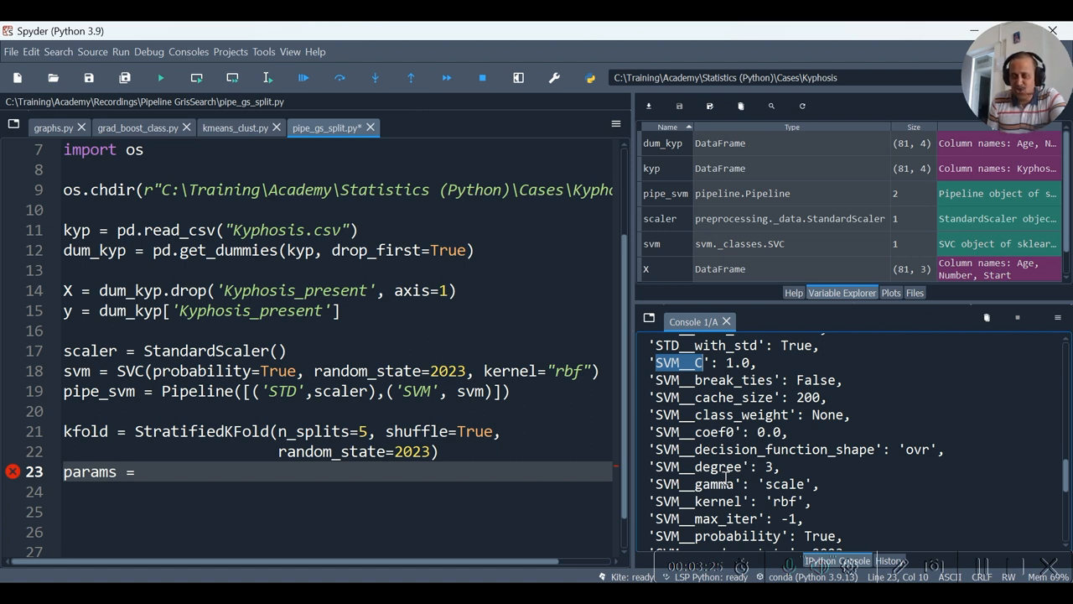
mouse_move(442, 398)
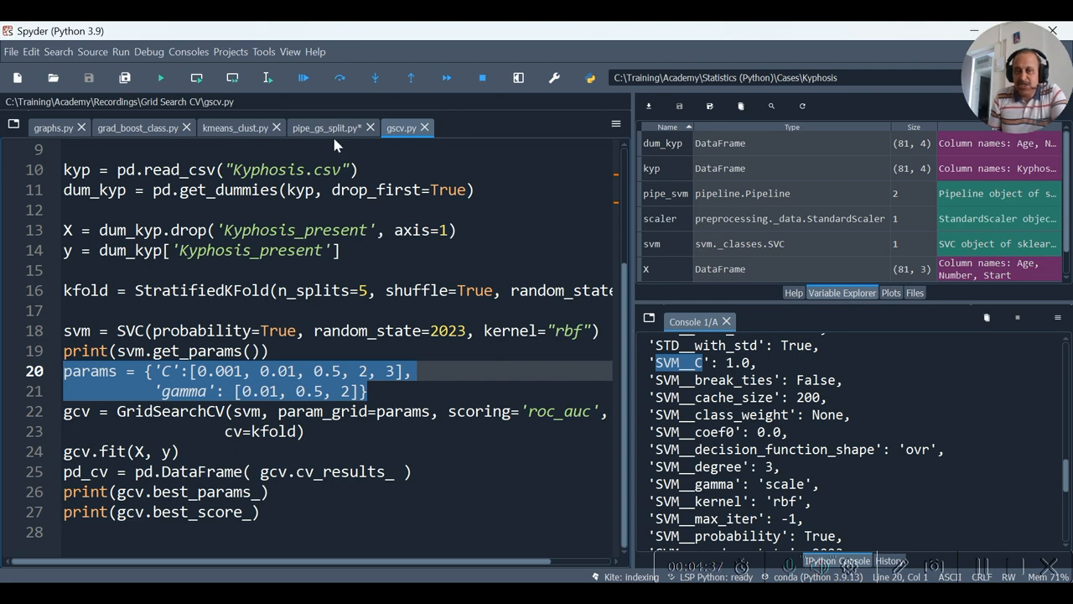
Return to pipe_gs_split.py to paste the C [0.001–3] and gamma [0.01, 0.5, 2] grid.
click(326, 127)
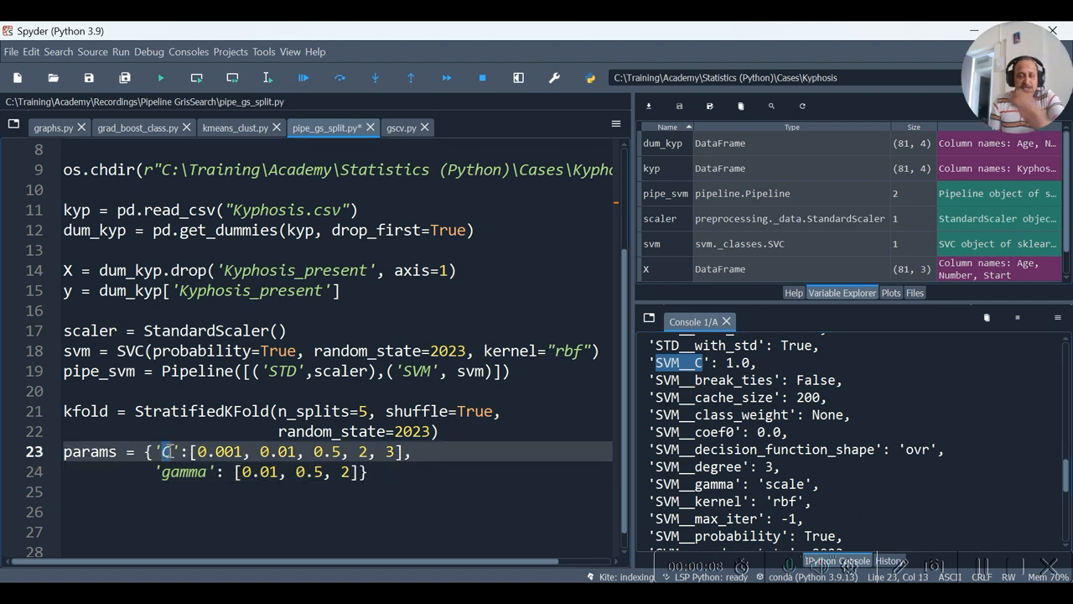
Prefix both grid keys with 'SVM__', giving SVM__C and SVM__gamma.
text(SVM__)
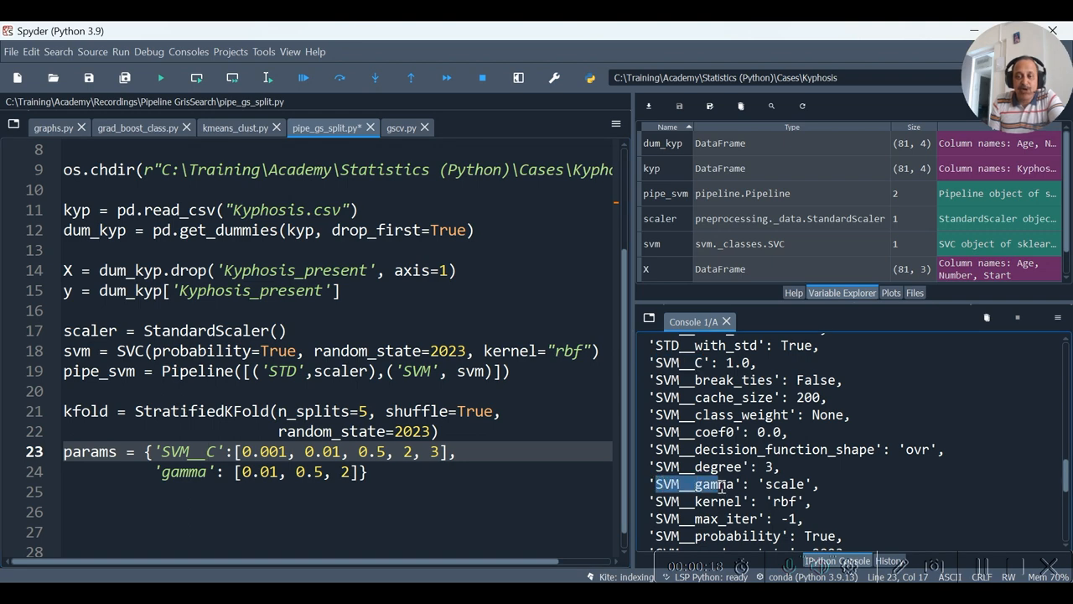
right_click(722, 484)
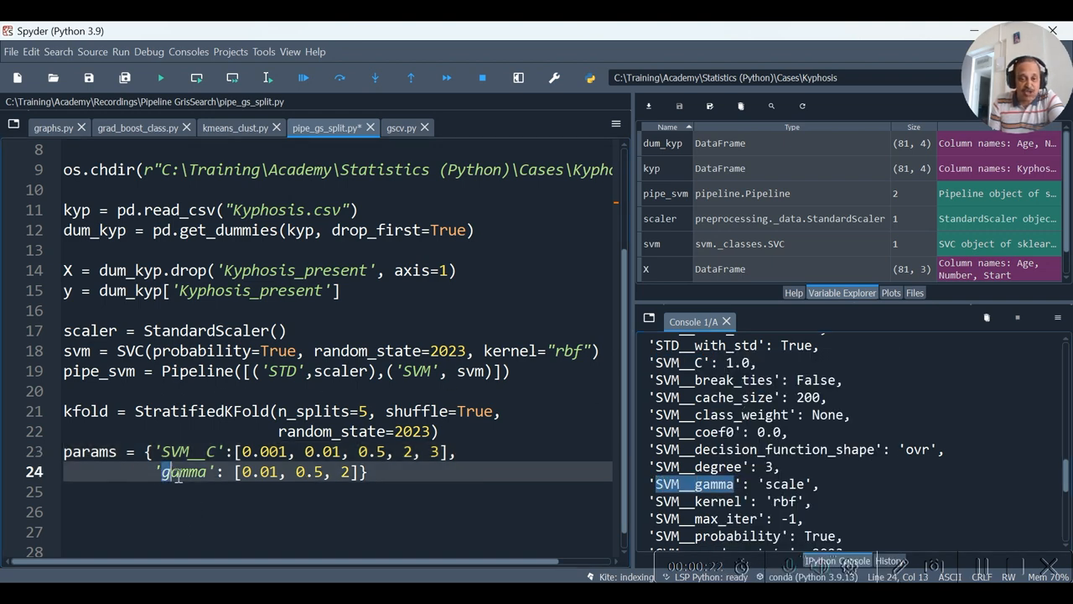
text(SVM__)
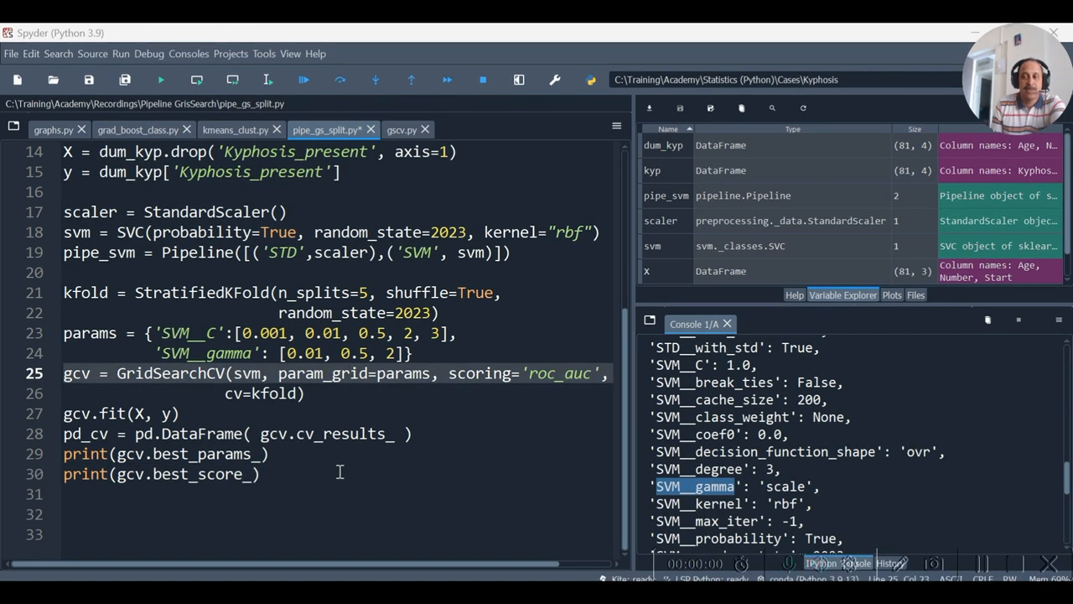
mouse_move(247, 374)
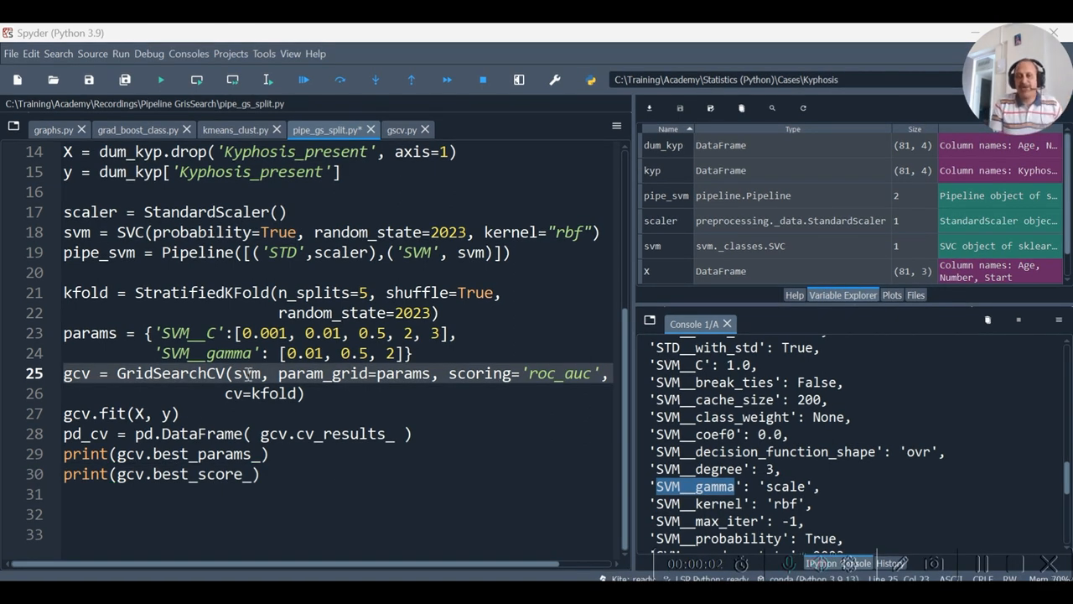
Select the svm estimator in the GridSearchCV call for replacement with pipe_svm.
double_click(247, 373)
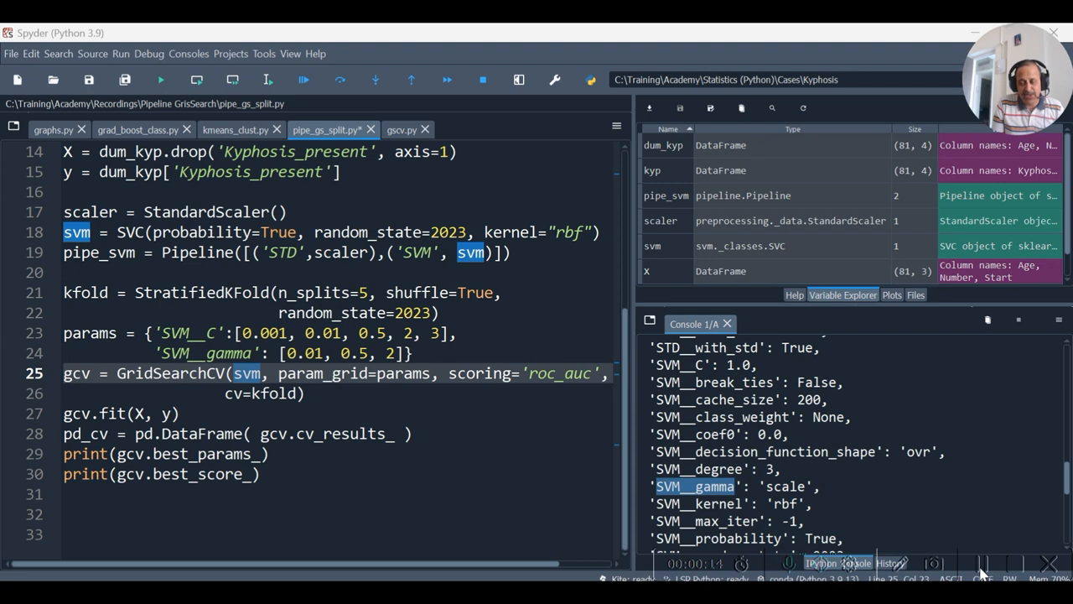
mouse_move(577, 442)
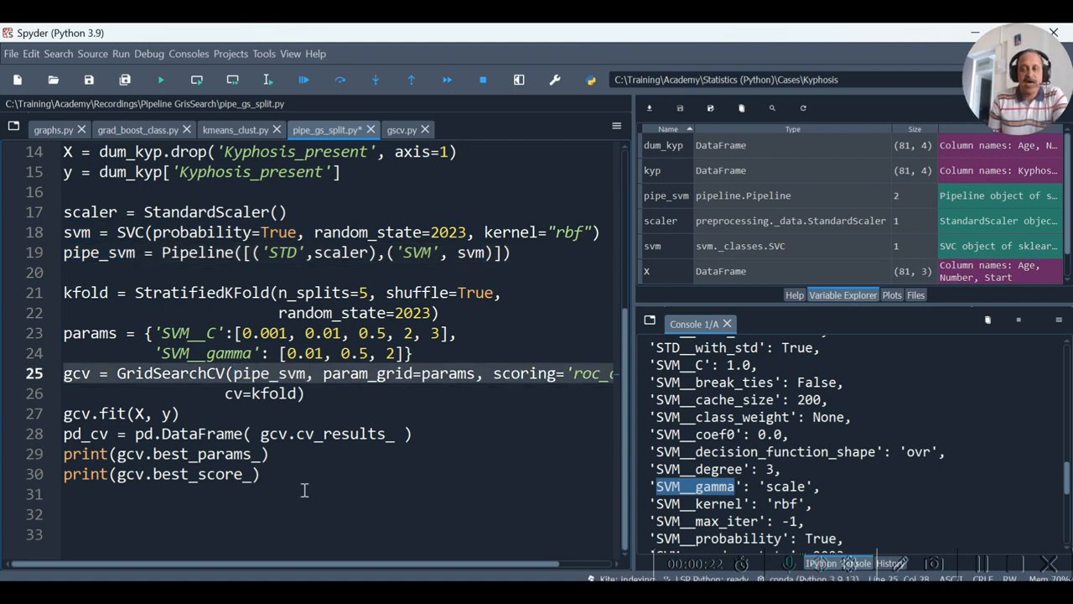
mouse_move(317, 500)
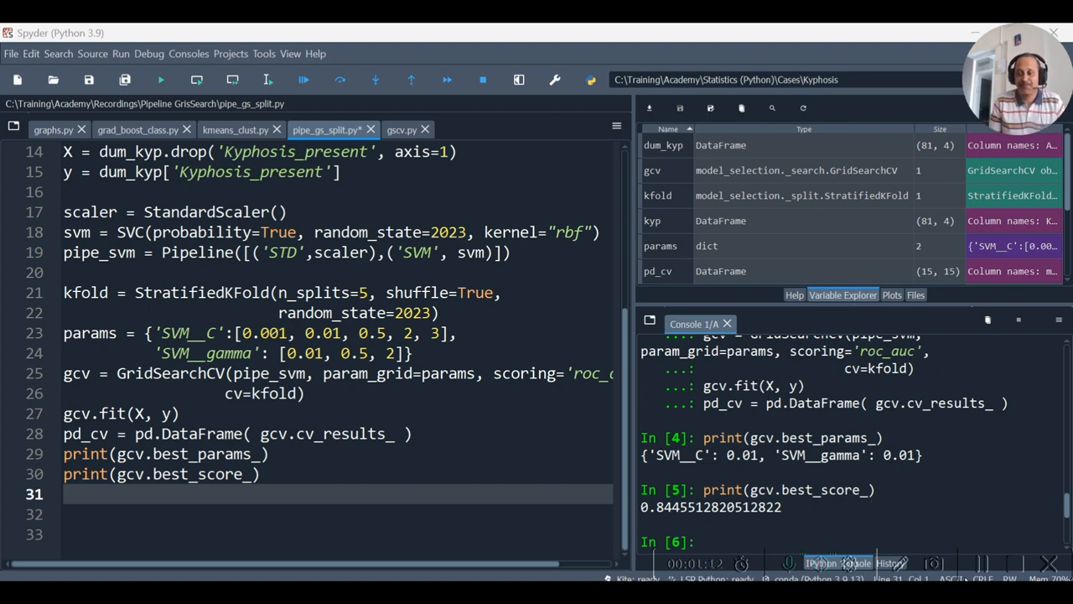
mouse_move(920, 502)
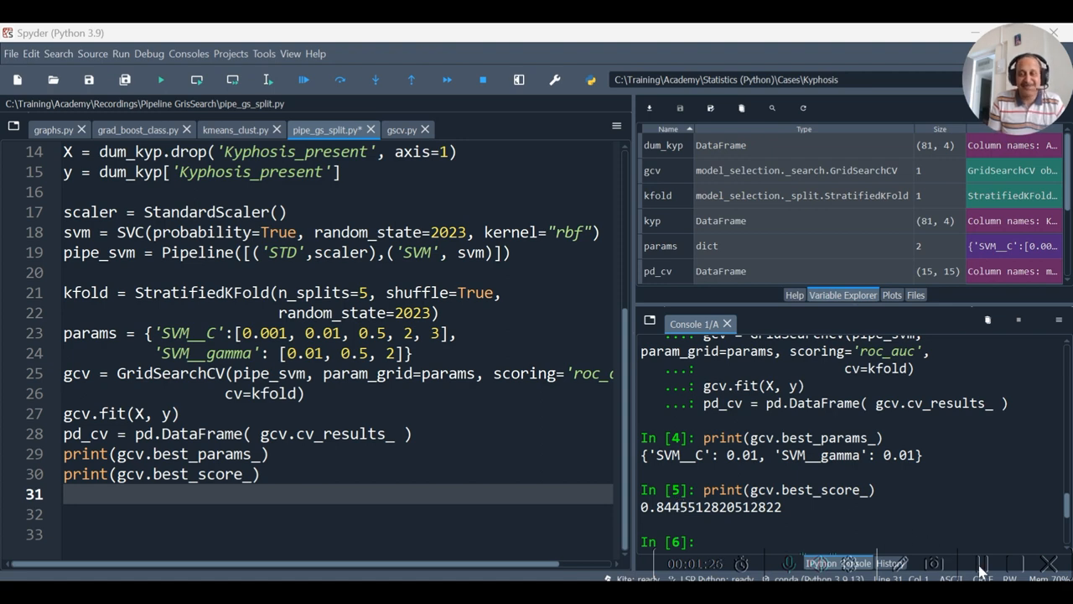
Rerun gscv.py's best-result prints (C 0.5, gamma 0.01, 0.6734), then return to the pipeline script.
click(401, 129)
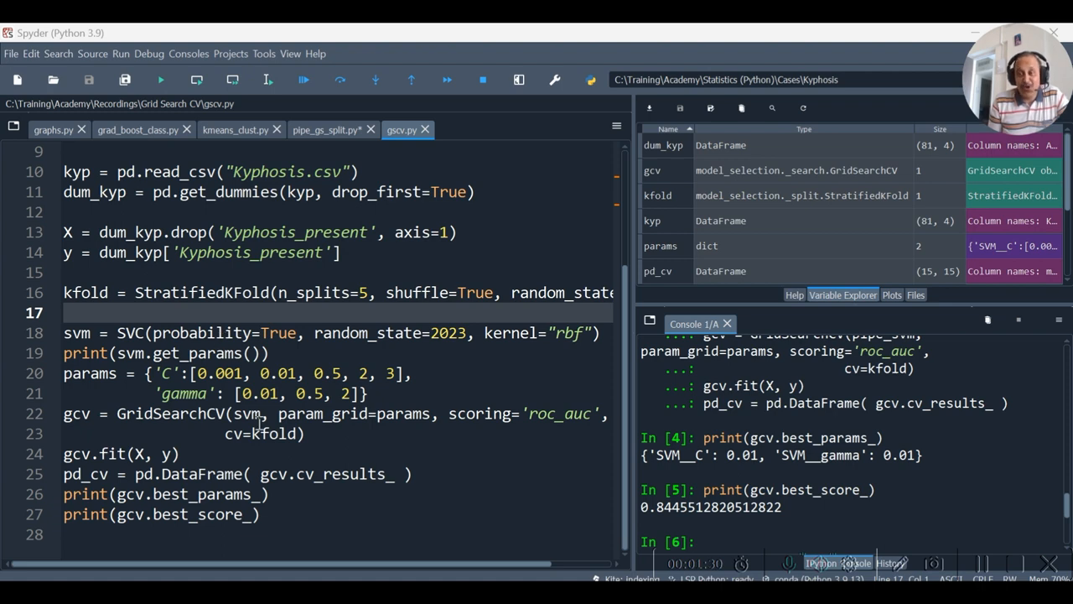
mouse_move(411, 415)
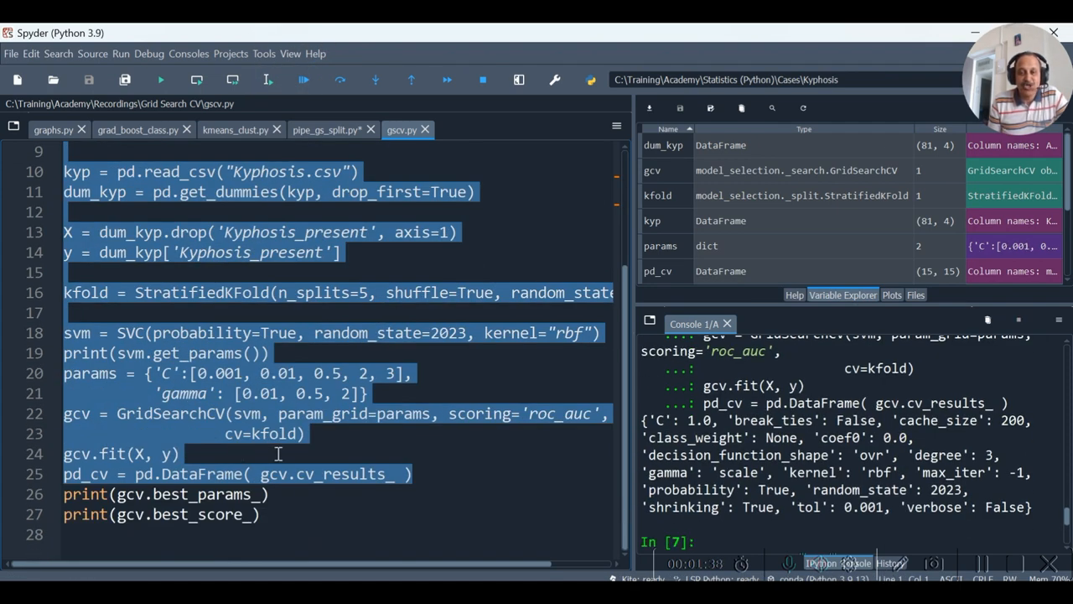
click(268, 79)
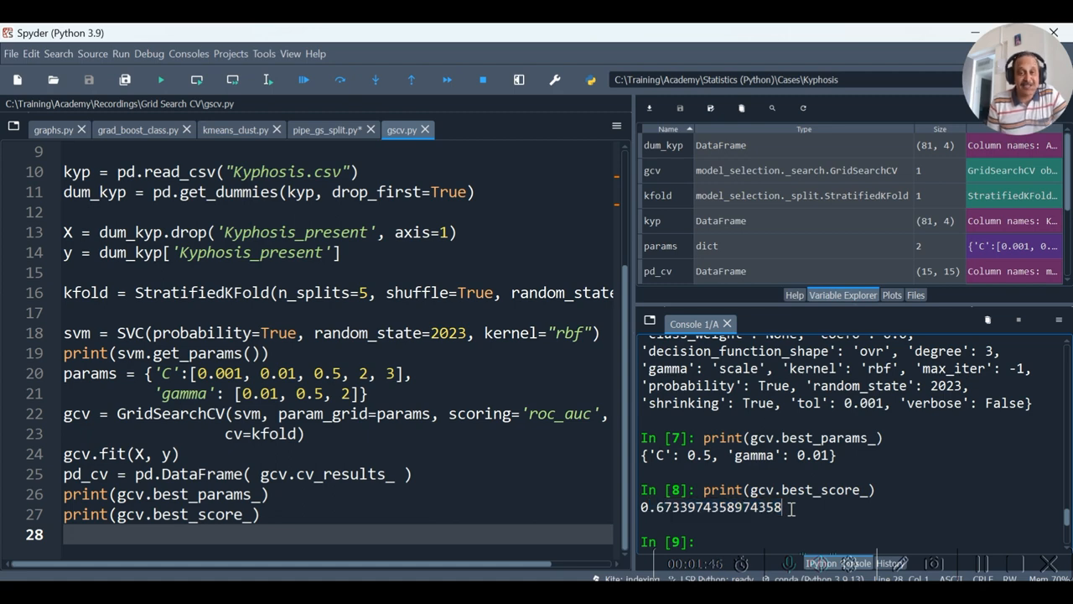
click(327, 129)
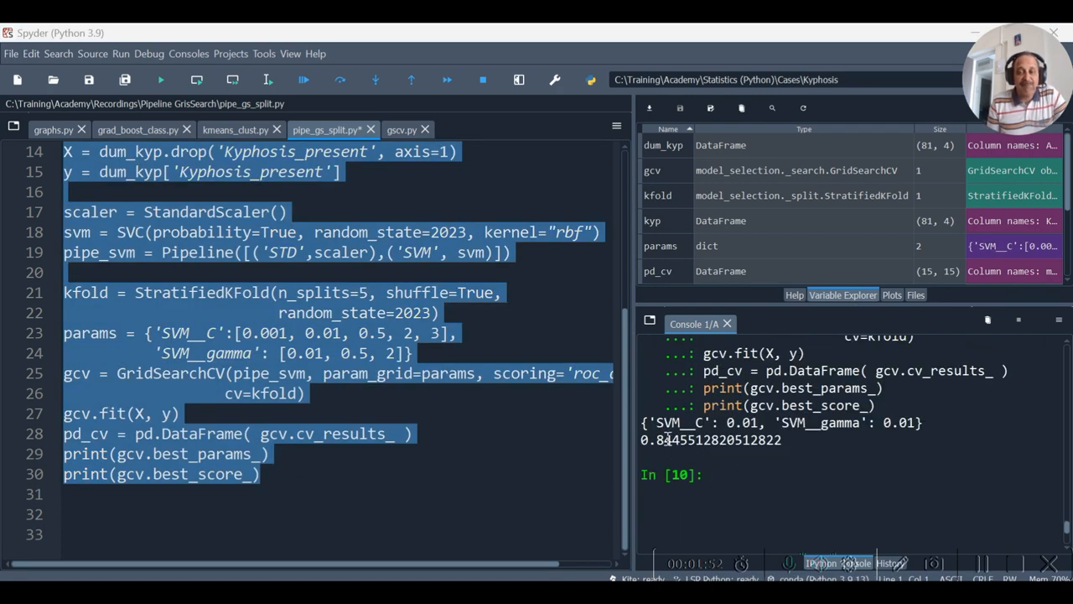
mouse_move(716, 442)
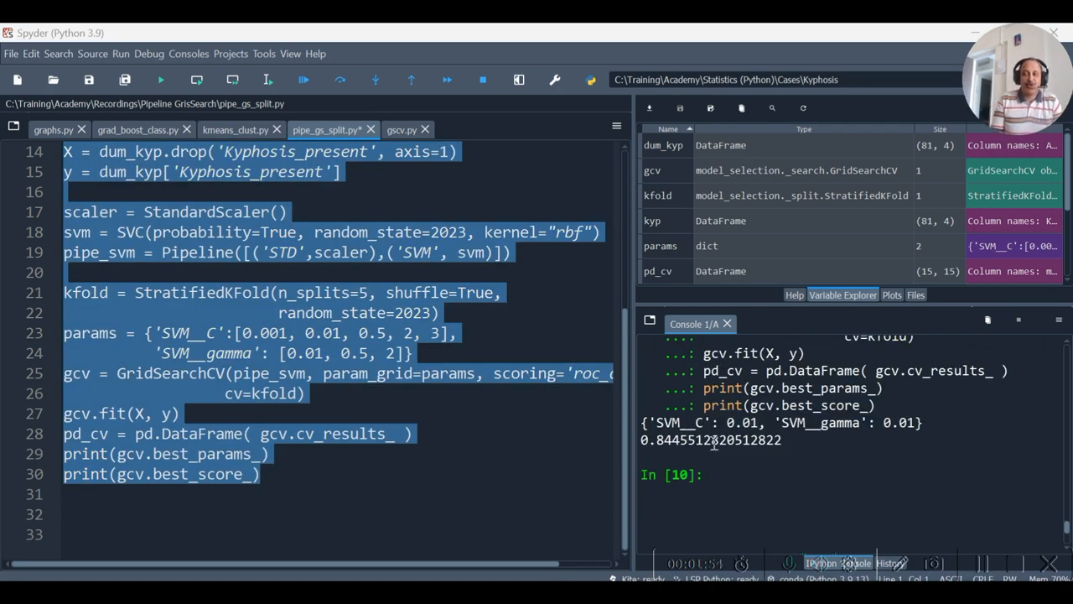